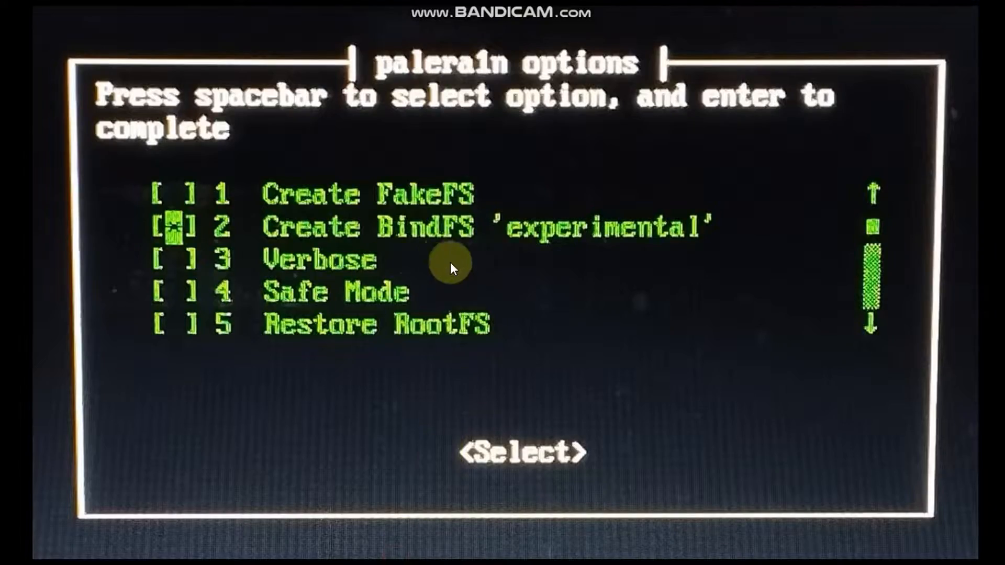
{"action": "mouse_move", "coordinate": [656, 322]}
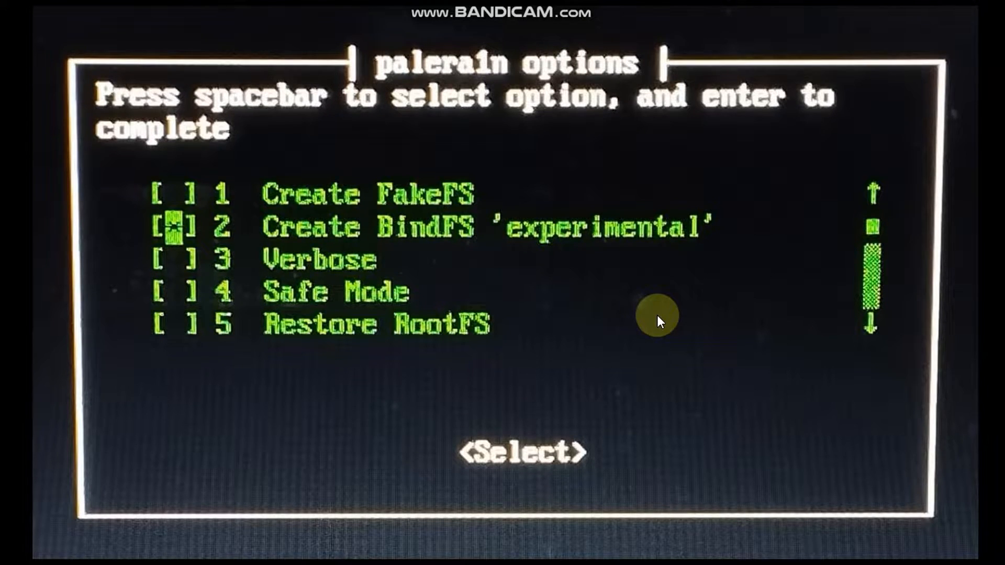
{"action": "mouse_move", "coordinate": [647, 260]}
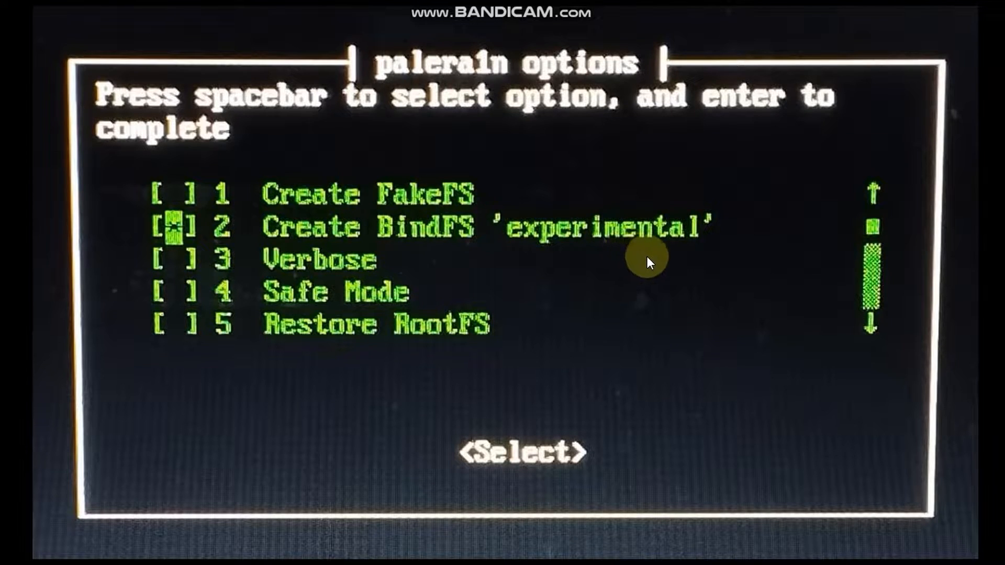
{"action": "mouse_move", "coordinate": [737, 232]}
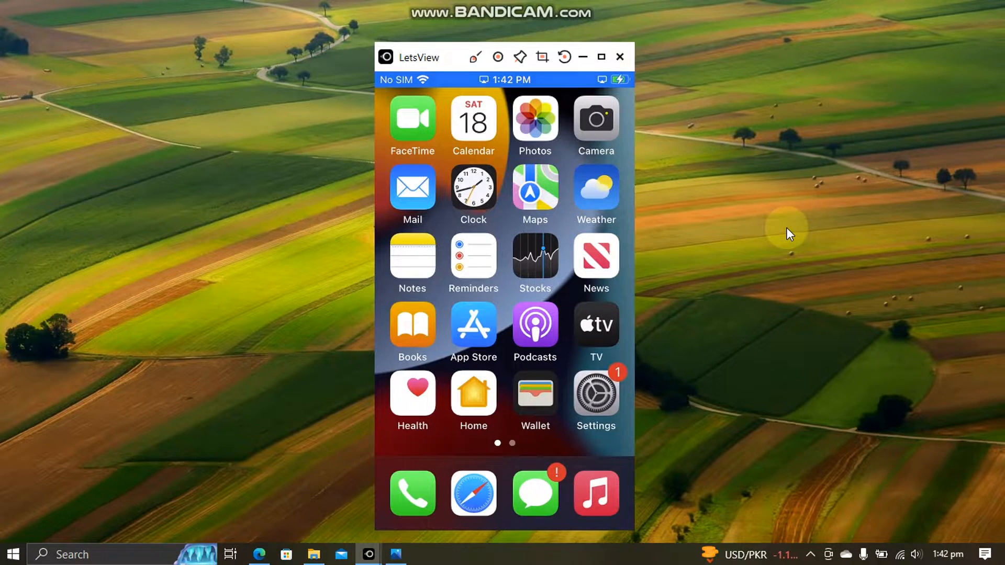
- Bring up the mirrored iPhone's Settings app and its General page in LetsView
{"action": "left_click", "coordinate": [596, 390]}
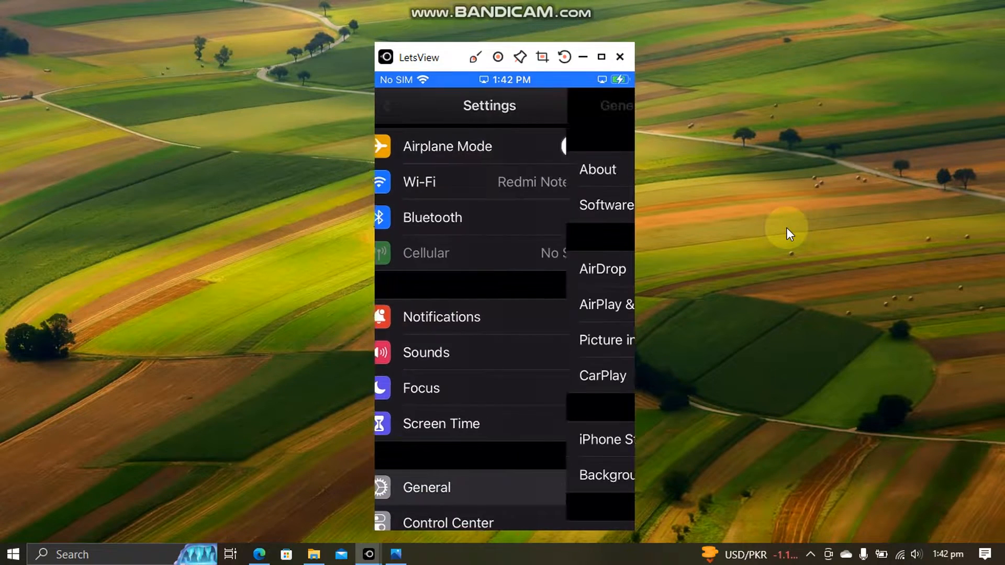
{"action": "left_click", "coordinate": [597, 170]}
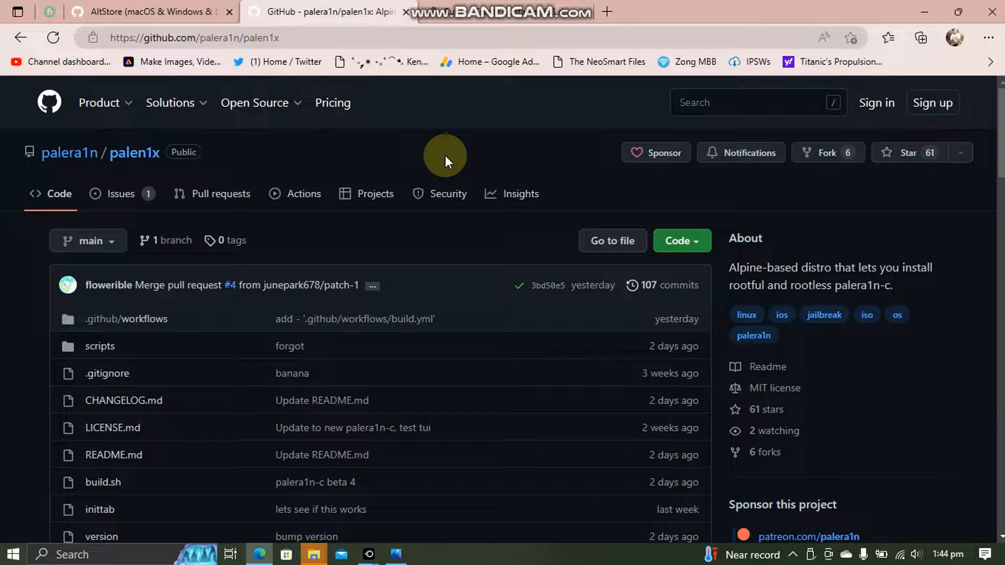
{"action": "mouse_move", "coordinate": [290, 158]}
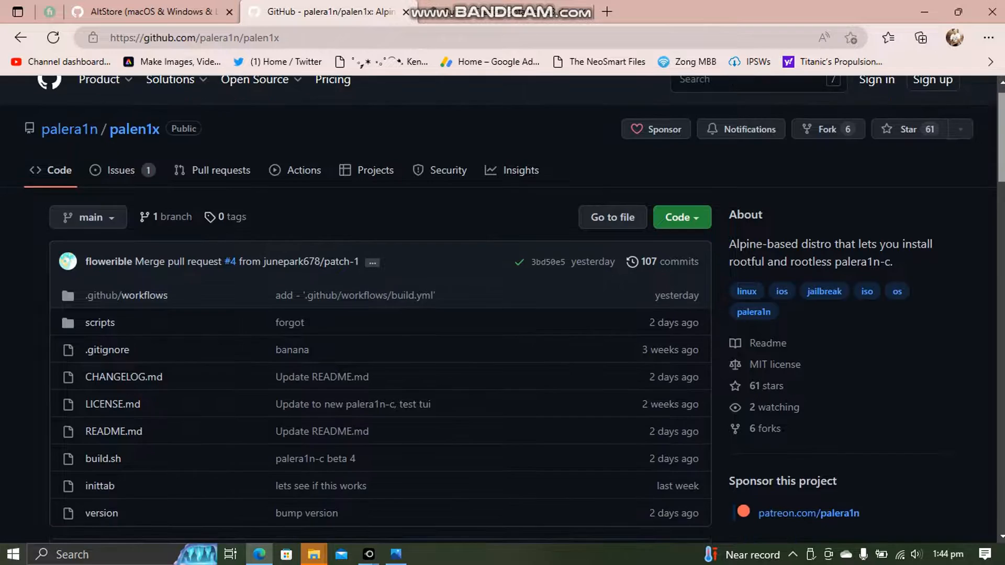
- Follow the README's 'here' link under Information to the palen1x ISO downloads listing
{"action": "scroll", "scroll_direction": "down", "scroll_amount": 3}
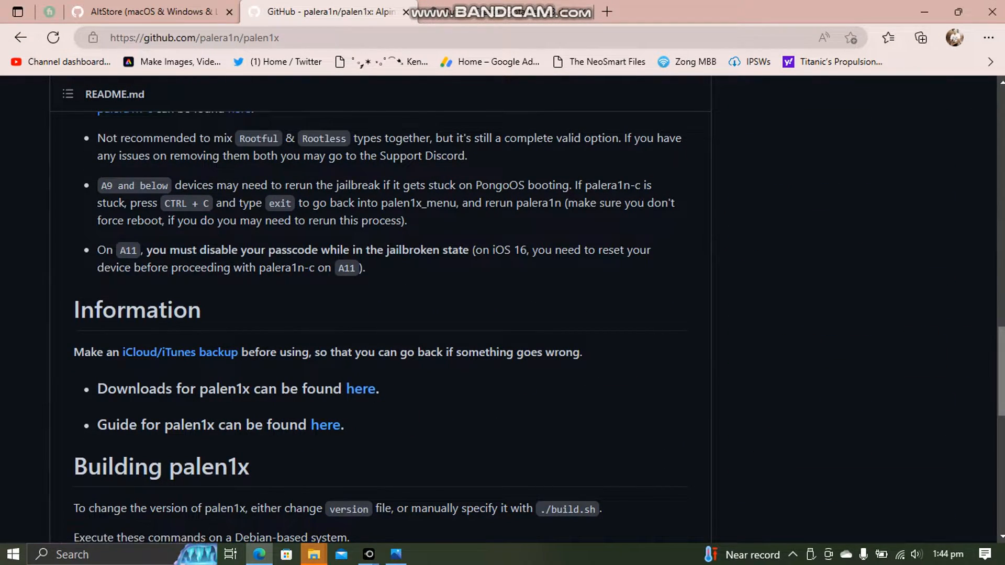
{"action": "scroll", "scroll_direction": "down", "scroll_amount": 3}
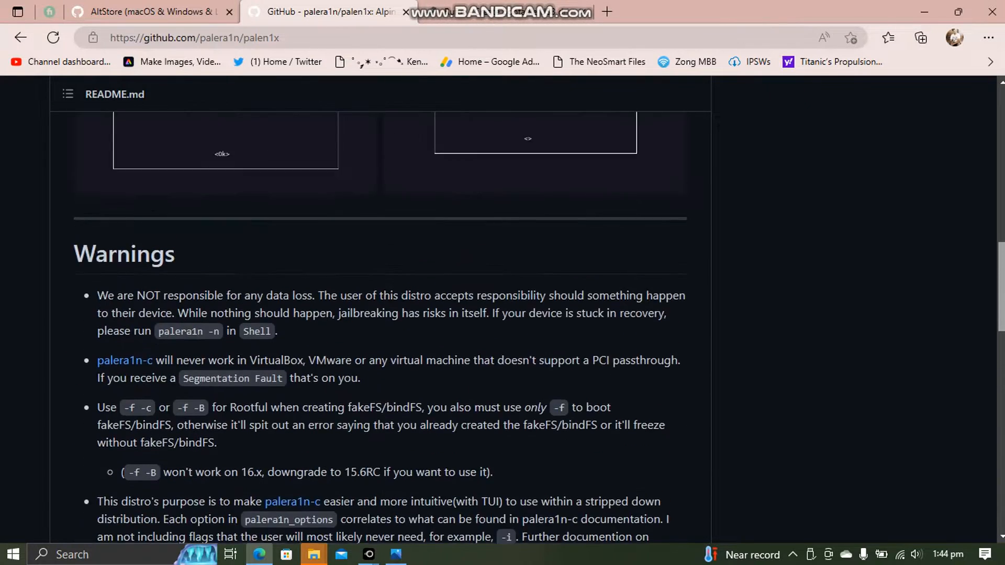
{"action": "scroll", "scroll_direction": "up", "scroll_amount": 3}
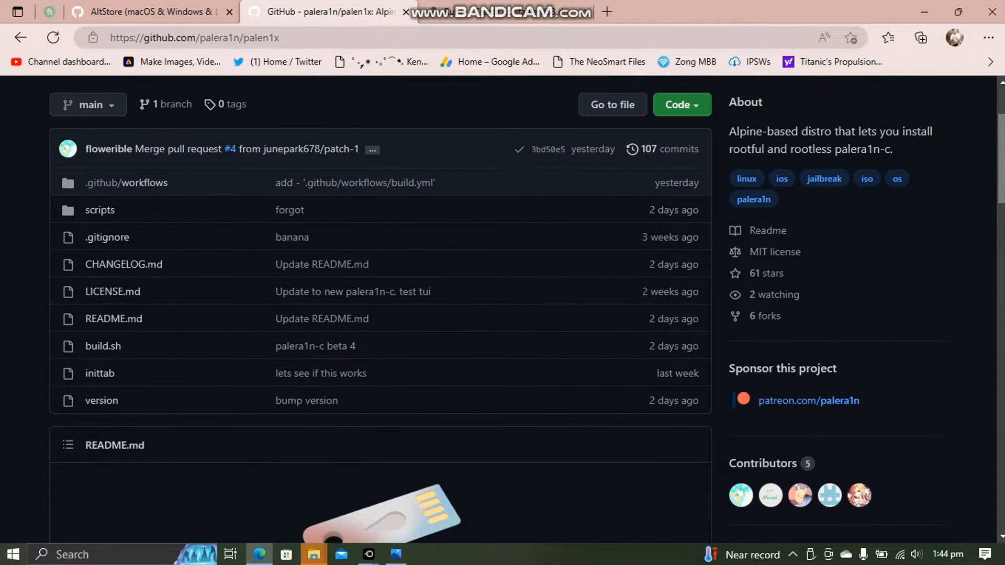
{"action": "mouse_move", "coordinate": [887, 292]}
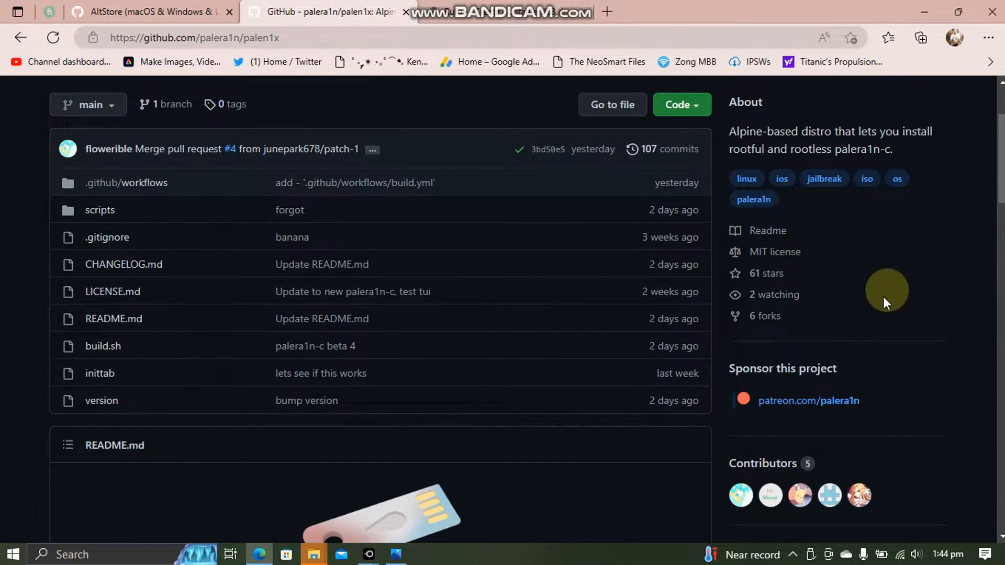
{"action": "scroll", "scroll_direction": "down", "scroll_amount": 3}
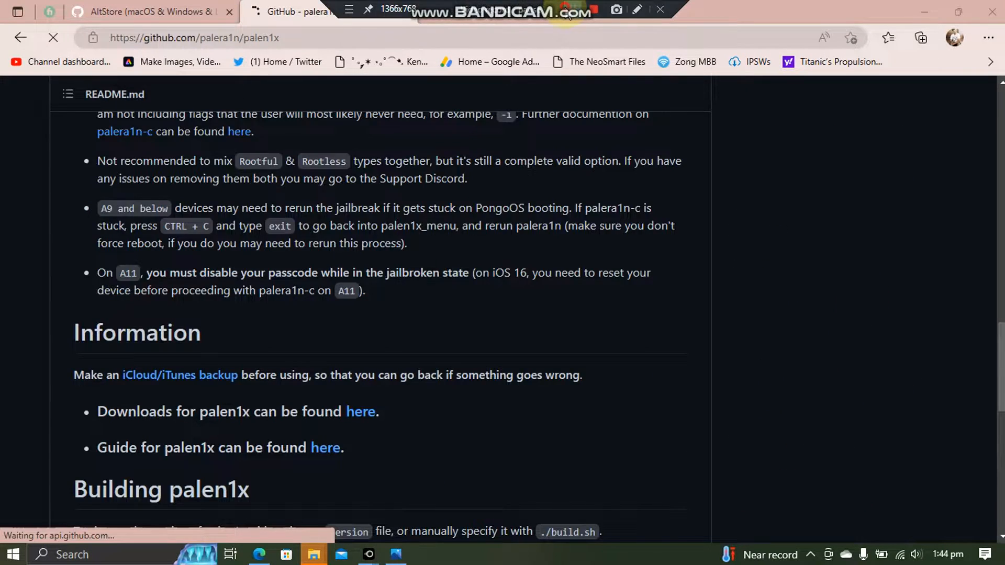
{"action": "left_click", "coordinate": [360, 411]}
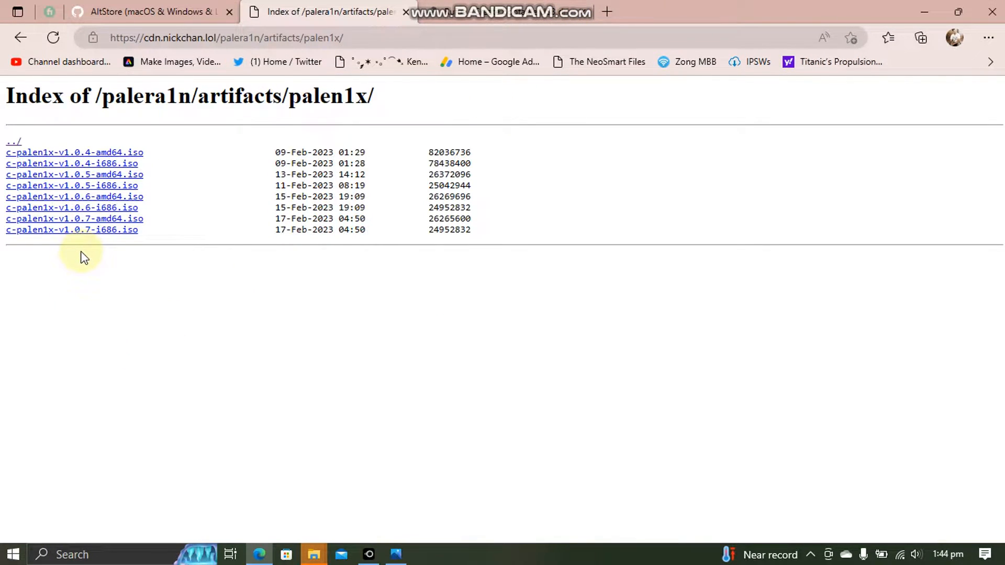
{"action": "mouse_move", "coordinate": [76, 259]}
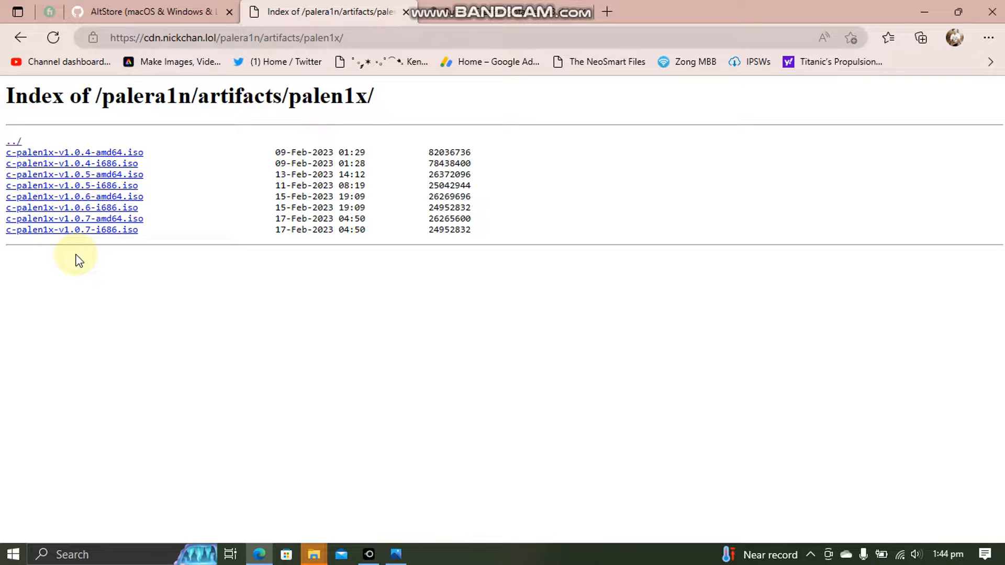
{"action": "mouse_move", "coordinate": [75, 219]}
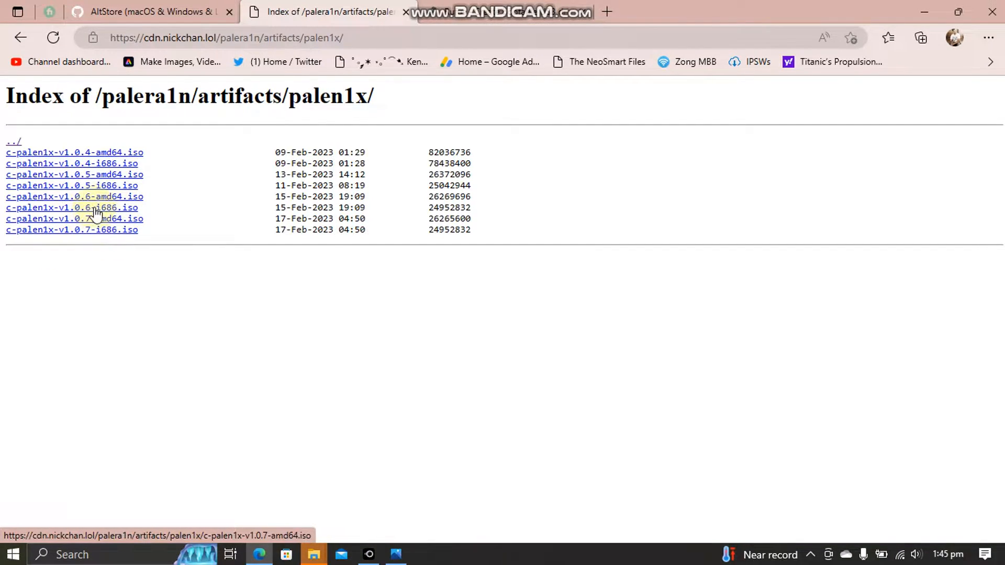
{"action": "mouse_move", "coordinate": [391, 204]}
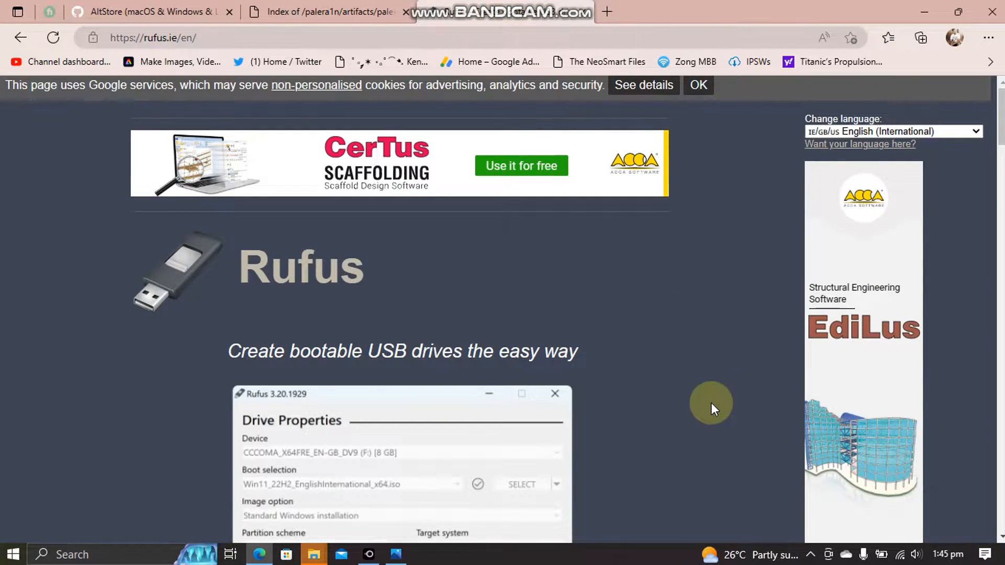
- Scroll down the rufus.ie page to read the description of what Rufus does
{"action": "scroll", "scroll_direction": "down", "scroll_amount": 3}
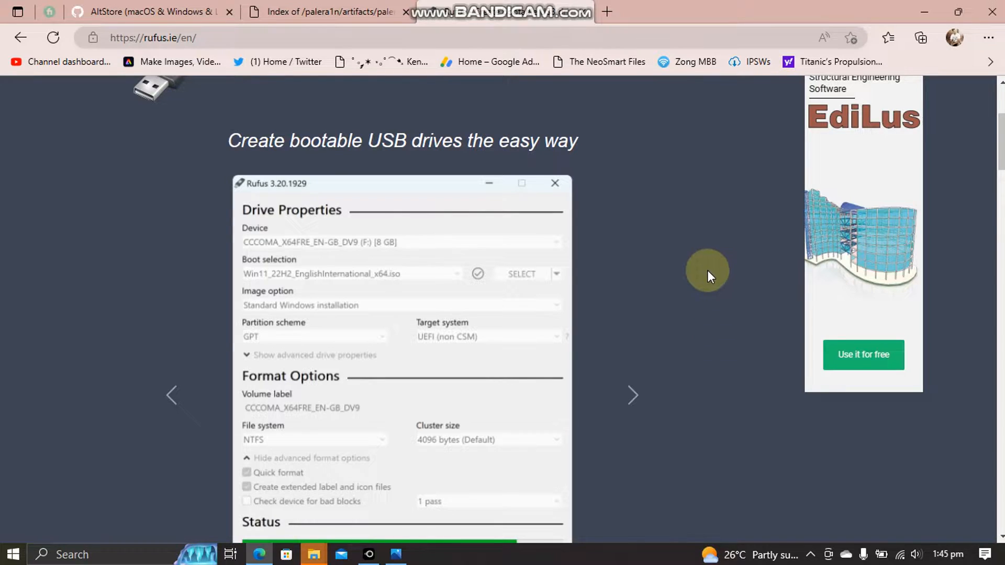
{"action": "mouse_move", "coordinate": [616, 173]}
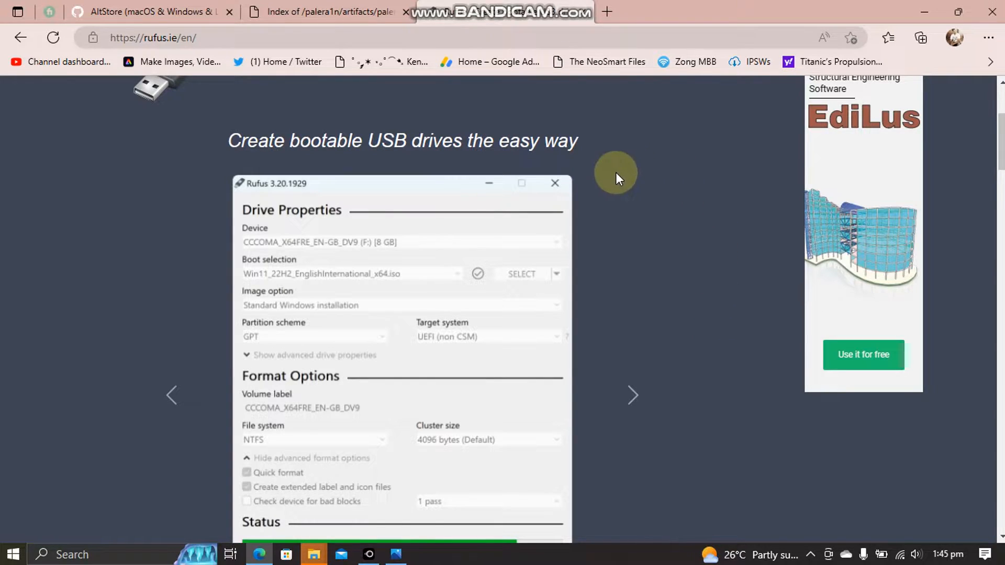
{"action": "mouse_move", "coordinate": [993, 135]}
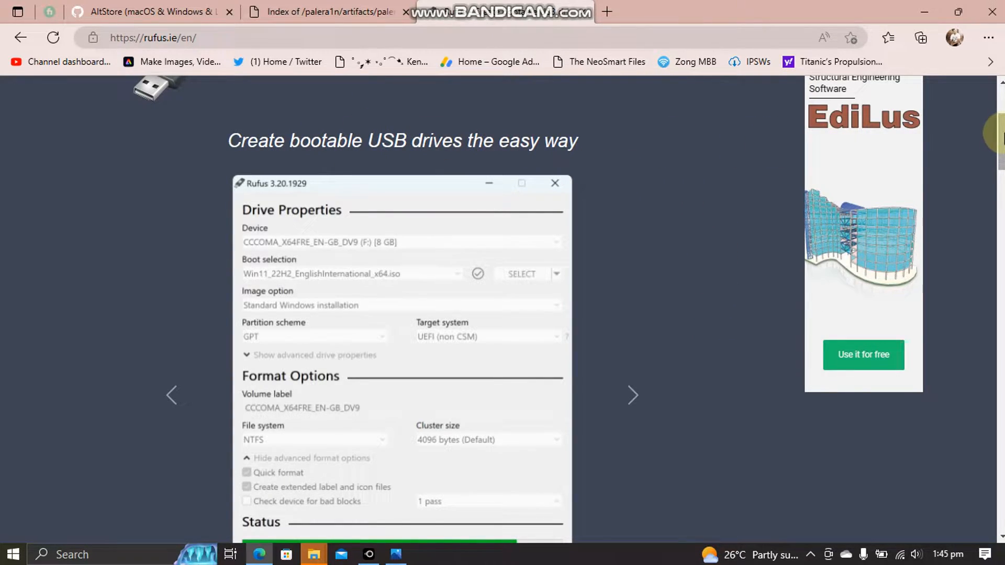
{"action": "scroll", "scroll_direction": "down", "scroll_amount": 3}
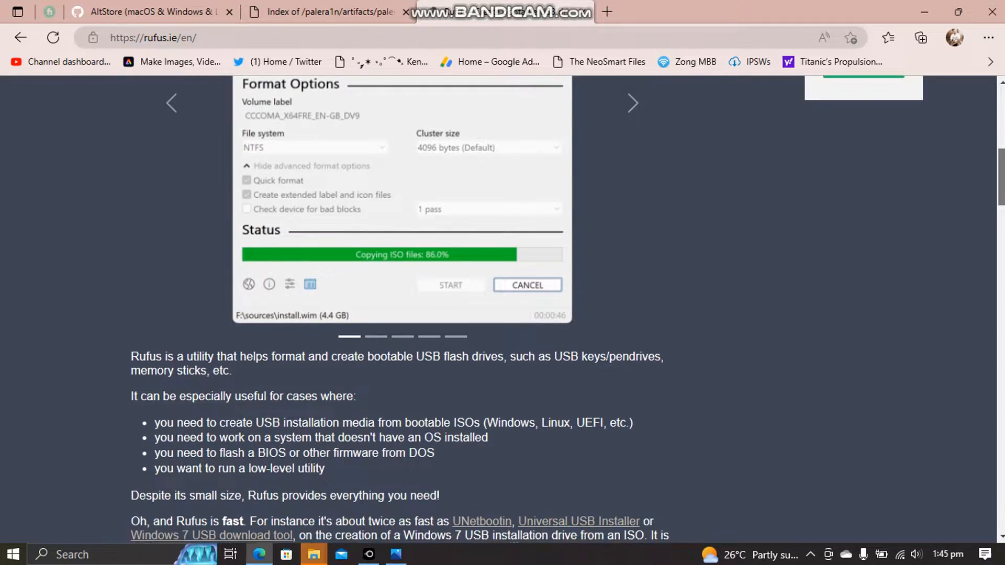
{"action": "scroll", "scroll_direction": "down", "scroll_amount": 3}
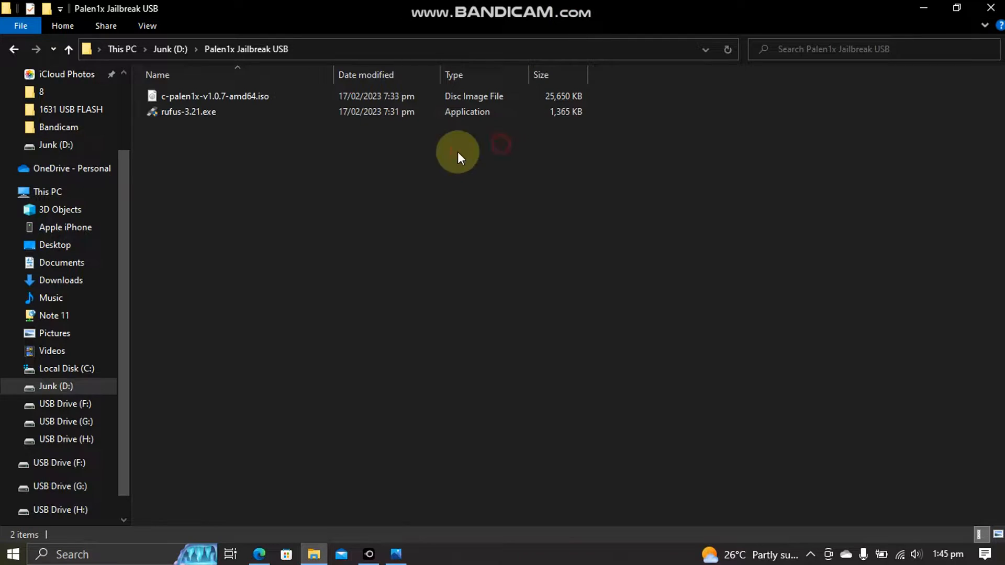
- Run rufus-3.21.exe as administrator, load c-palen1x-v1.0.7-amd64.iso and choose MBR partitioning
{"action": "right_click", "coordinate": [189, 112]}
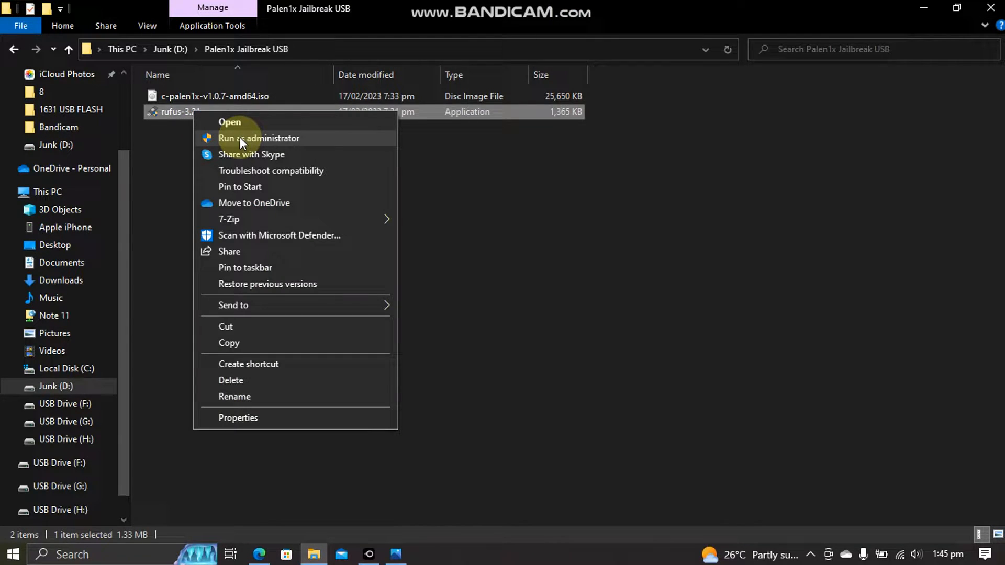
{"action": "left_click", "coordinate": [259, 138]}
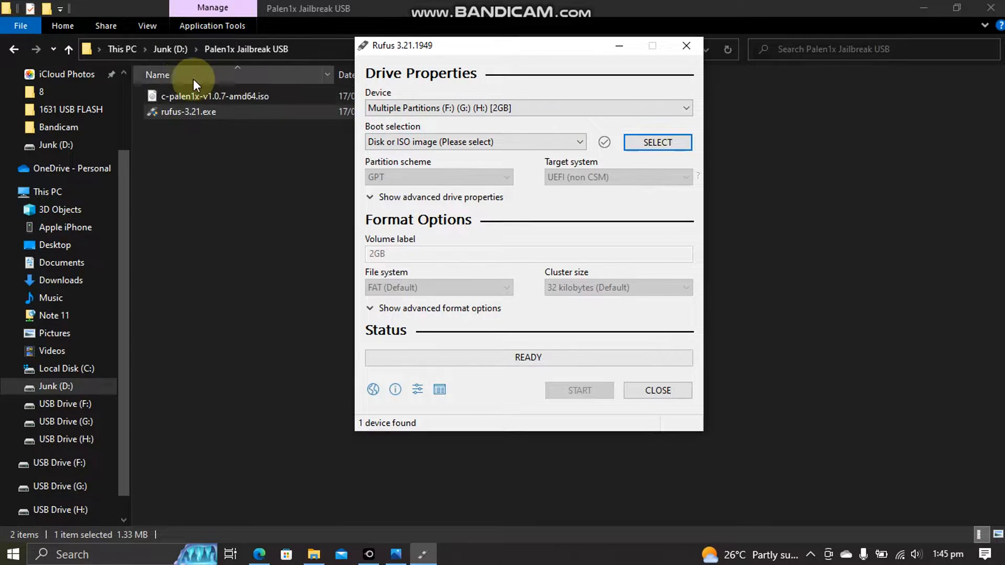
{"action": "left_click", "coordinate": [658, 142]}
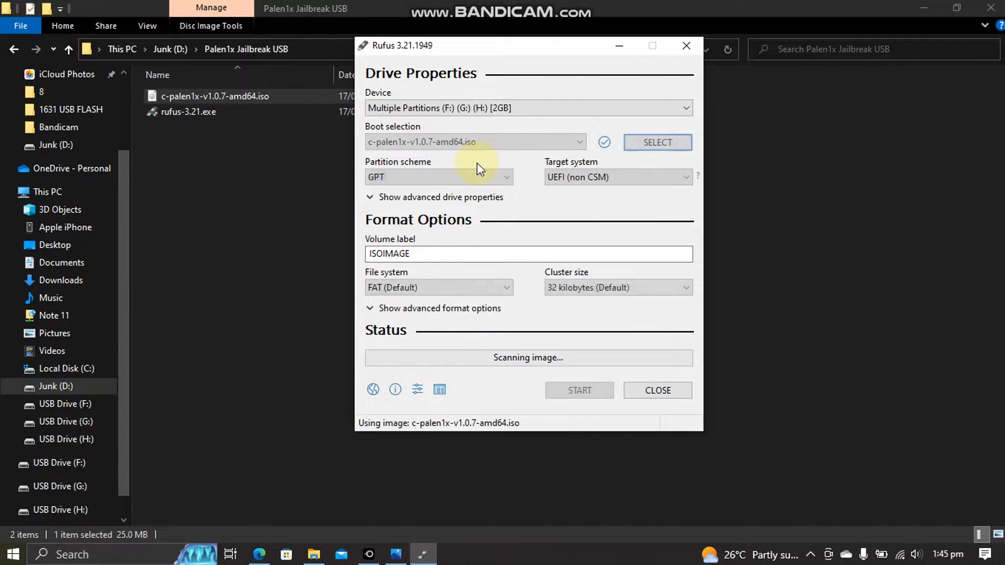
{"action": "left_click", "coordinate": [438, 177]}
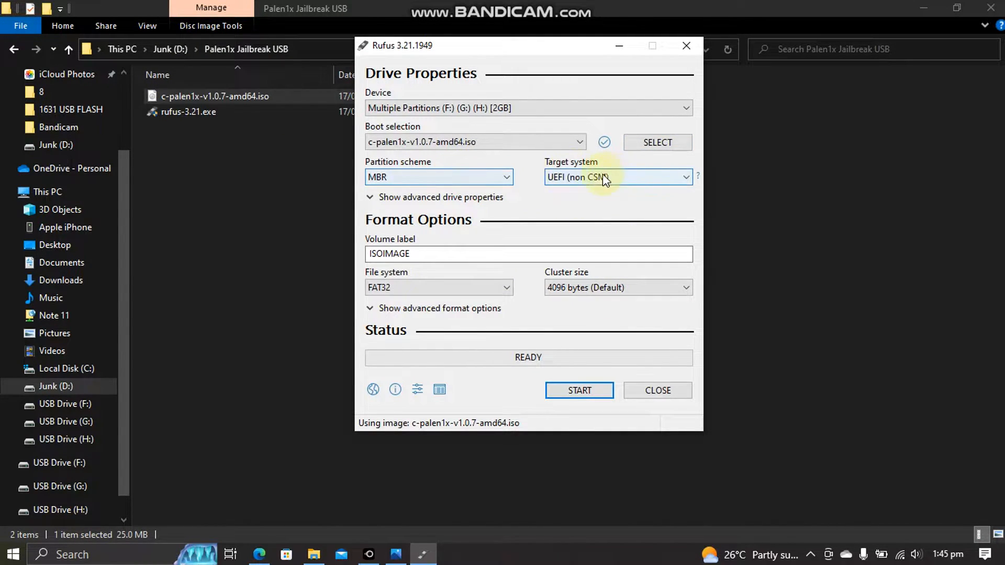
{"action": "mouse_move", "coordinate": [579, 390]}
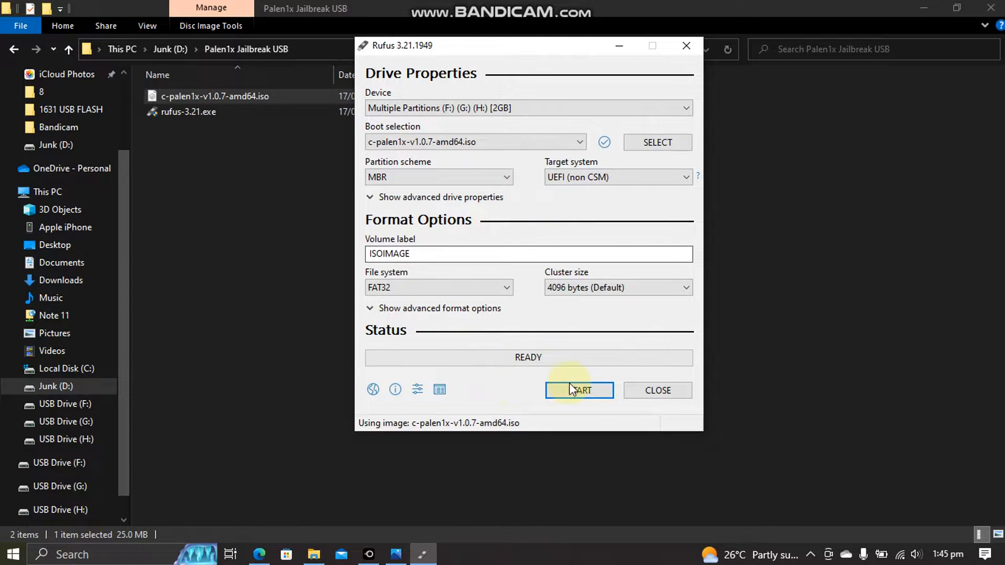
- Start writing in DD Image mode, accepting the multiple partitions warning
{"action": "left_click", "coordinate": [578, 391]}
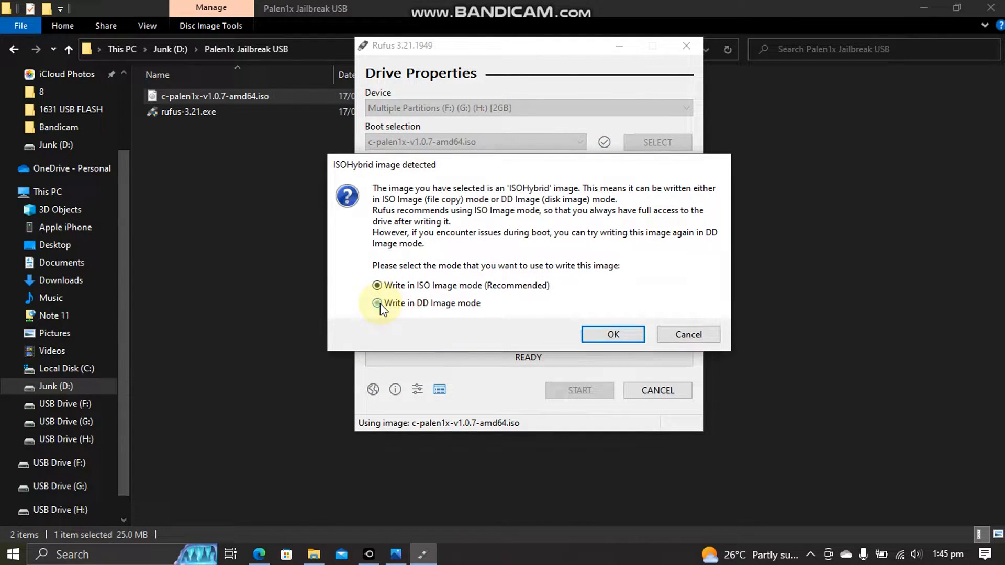
{"action": "left_click", "coordinate": [378, 303]}
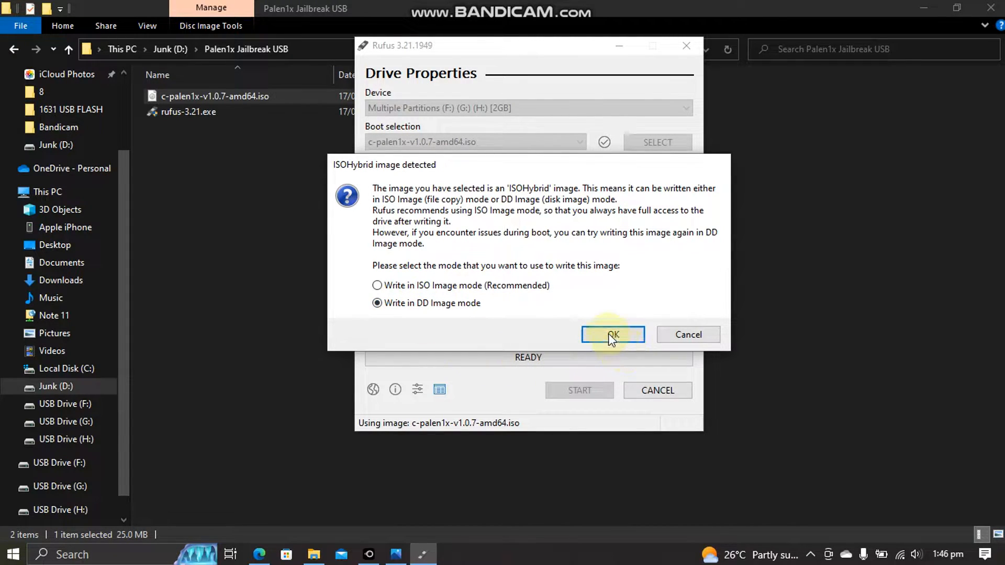
{"action": "left_click", "coordinate": [612, 335]}
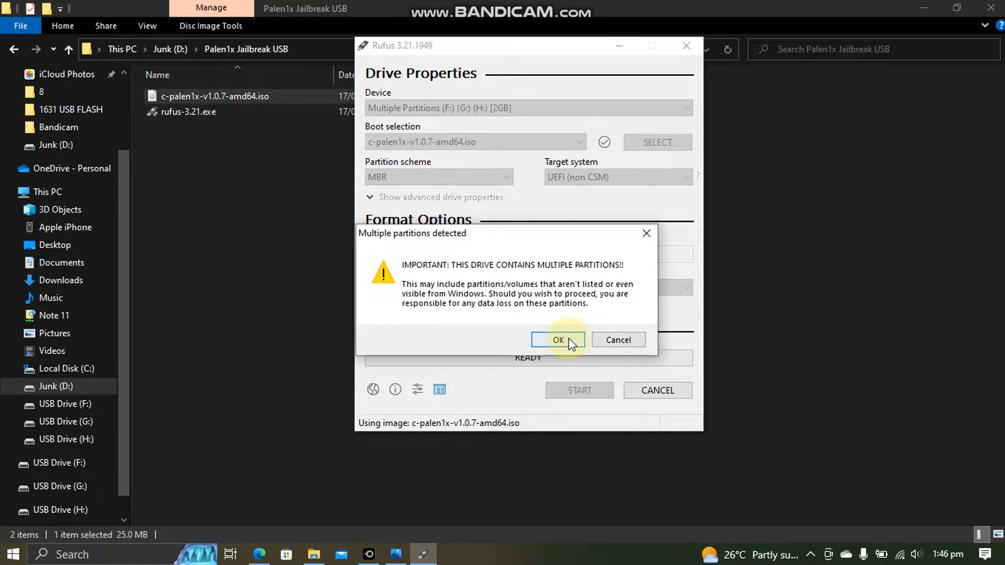
{"action": "left_click", "coordinate": [556, 339]}
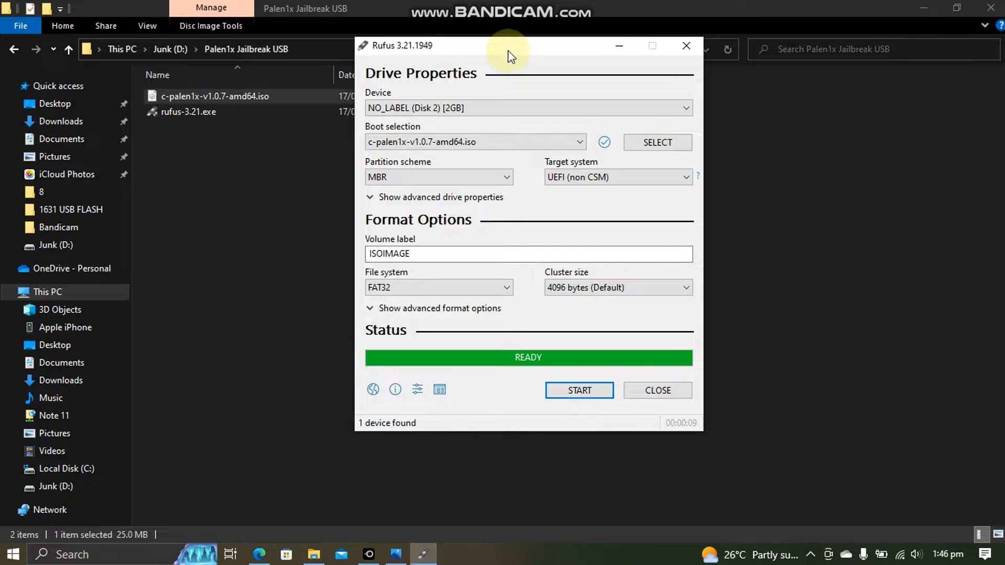
{"action": "mouse_move", "coordinate": [753, 321]}
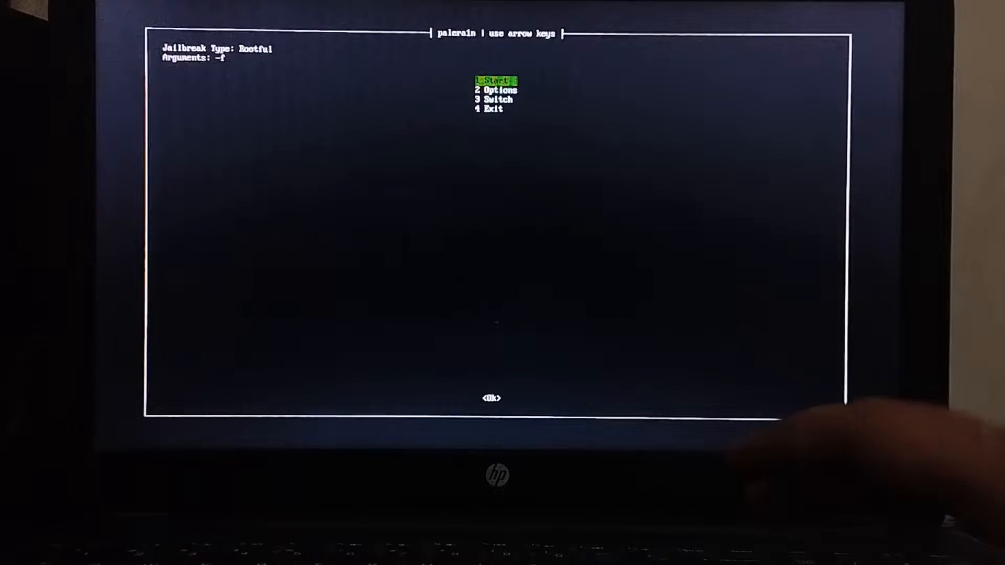
- Enter the palera1n Options menu and move down to Create BindFS 'experimental'
{"action": "key", "text": "down"}
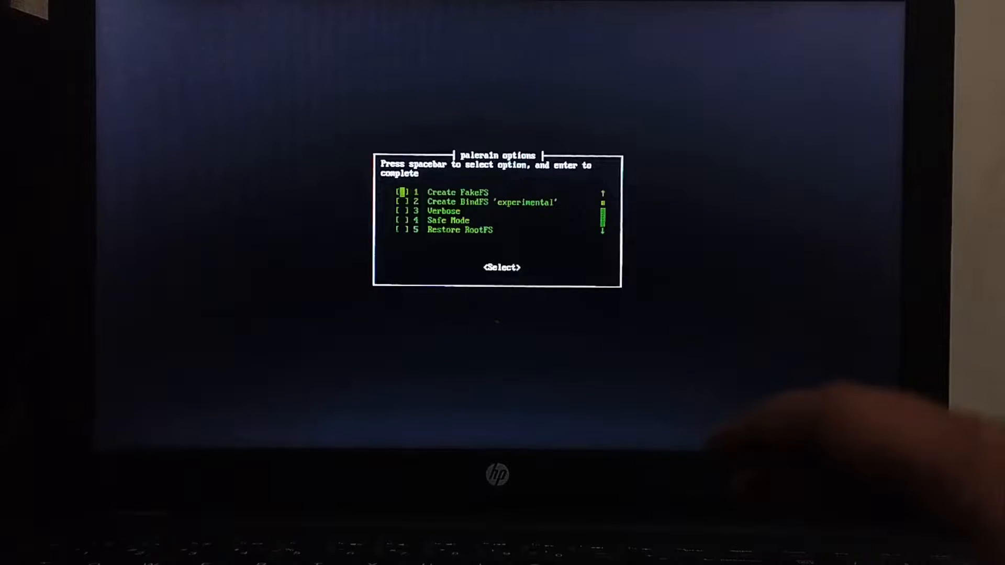
{"action": "key", "text": "Down"}
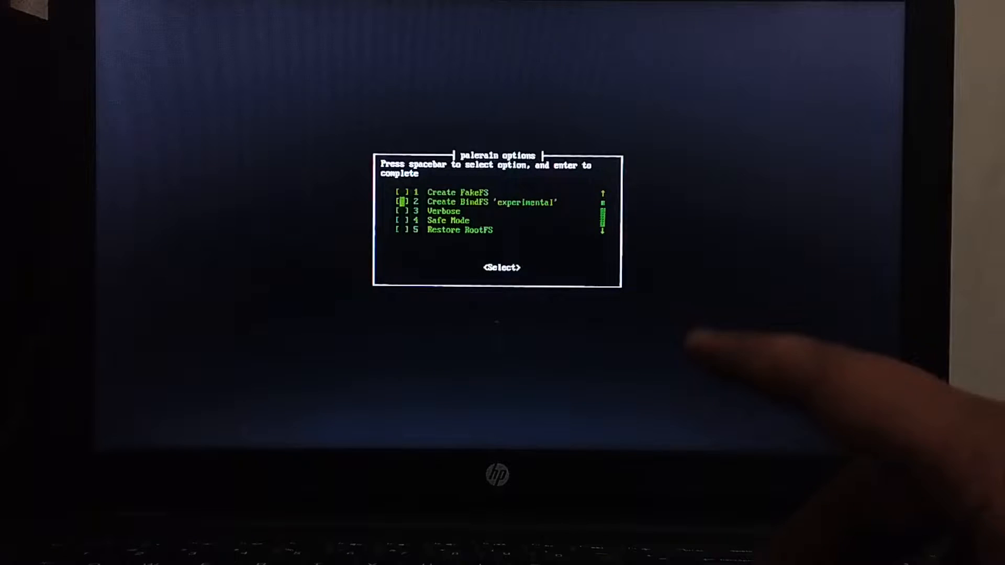